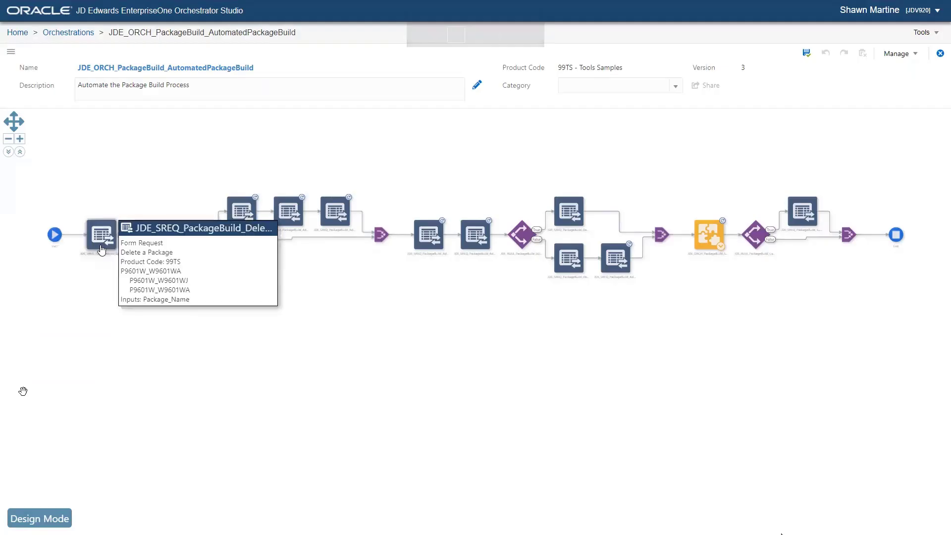
pyautogui.moveTo(147, 236)
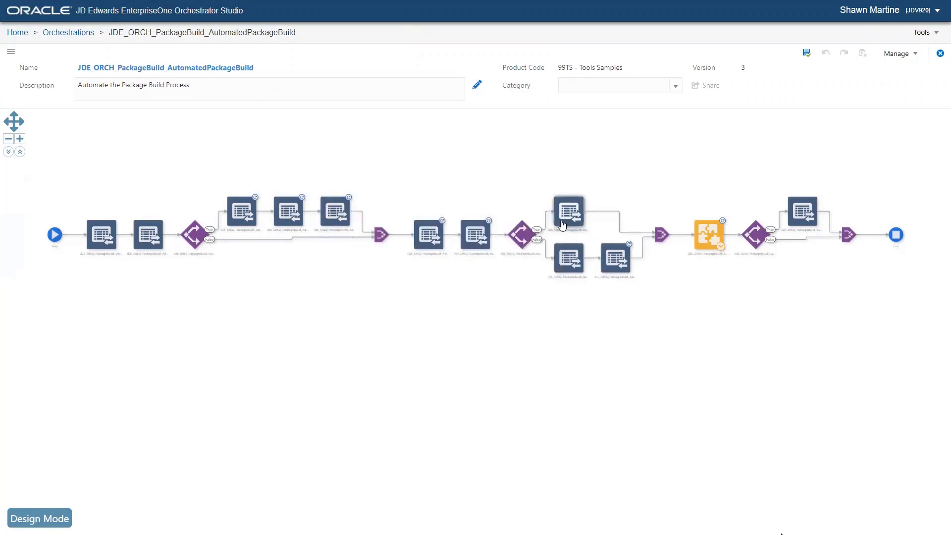
pyautogui.moveTo(563, 223)
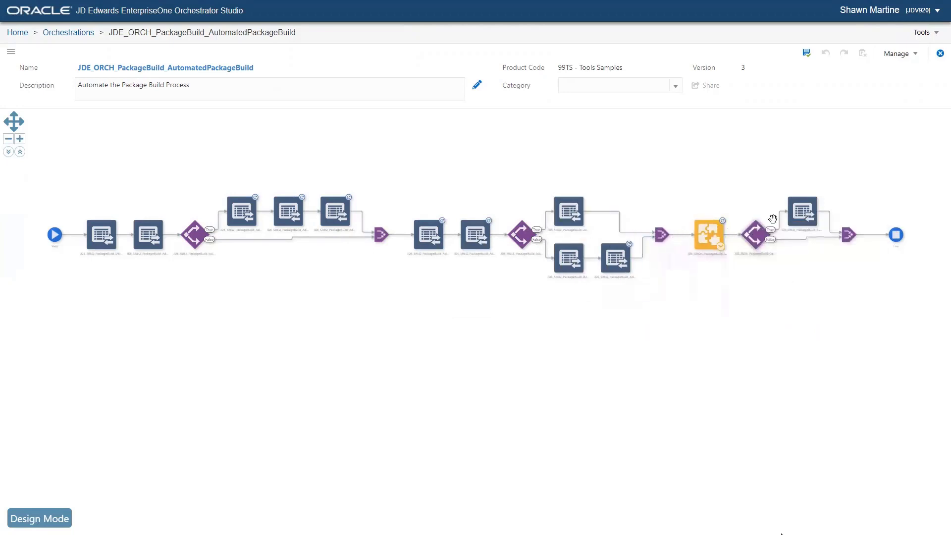
pyautogui.moveTo(801, 212)
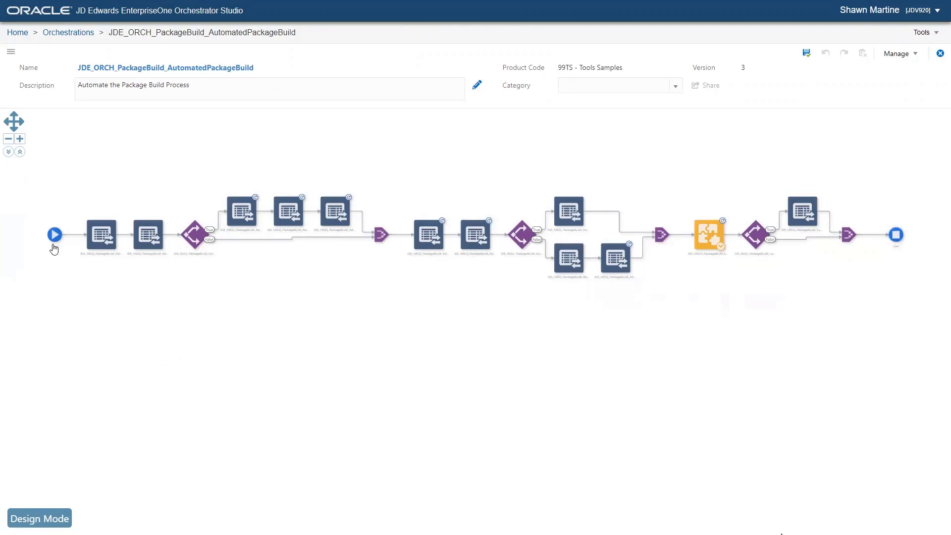
pyautogui.moveTo(54, 235)
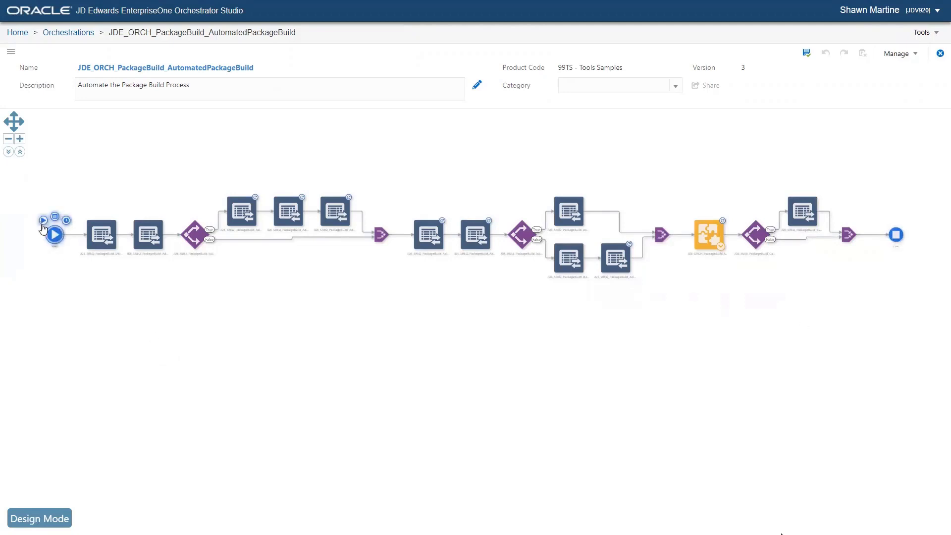
# Start a run of the package build orchestration with OMW_Project_Name set to DEMOPRJ1.
pyautogui.click(53, 233)
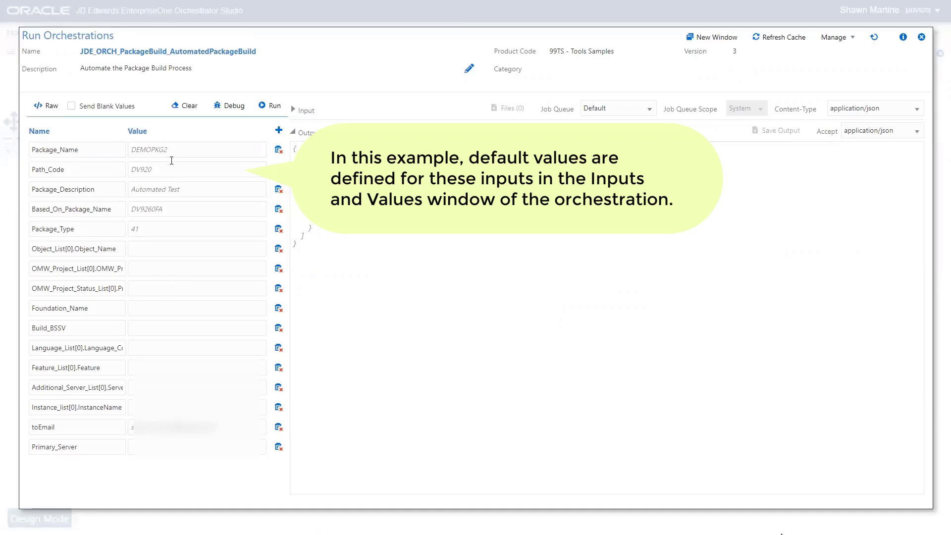
pyautogui.write('32415500')
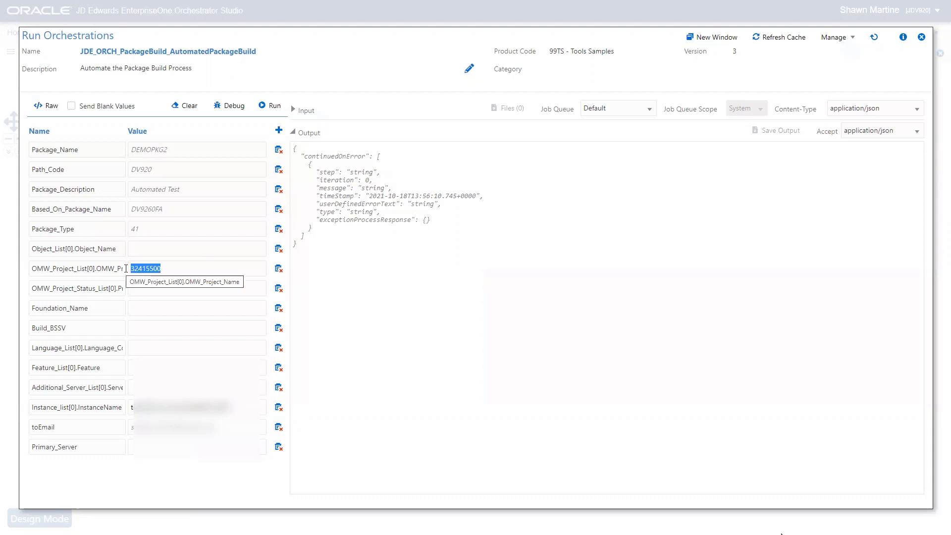
pyautogui.write('DEMOPRJ1')
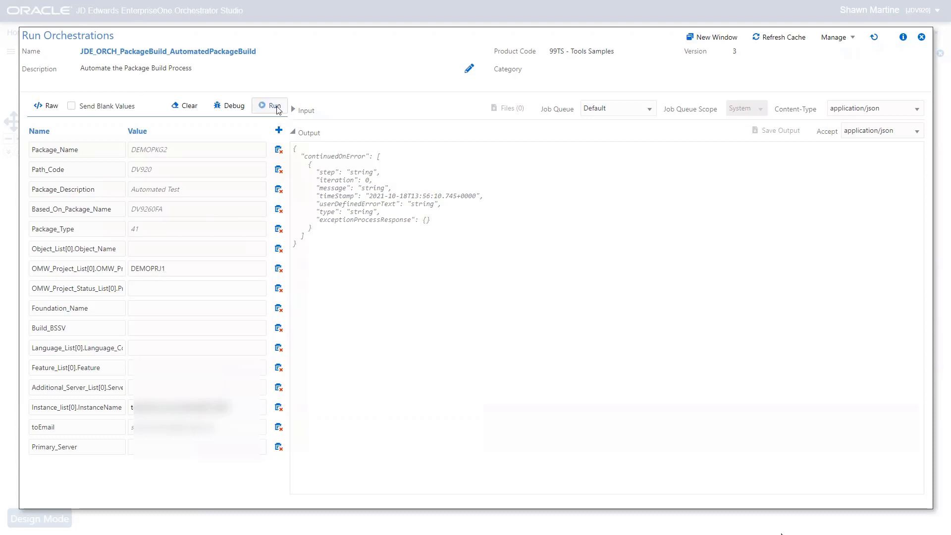
pyautogui.click(195, 269)
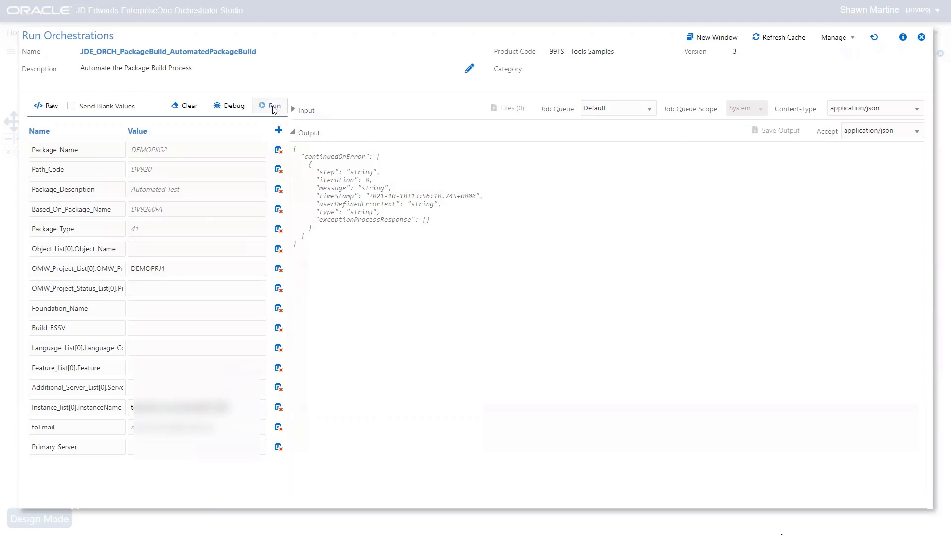
# Run the orchestration with the entered inputs and wait for processing.
pyautogui.click(273, 106)
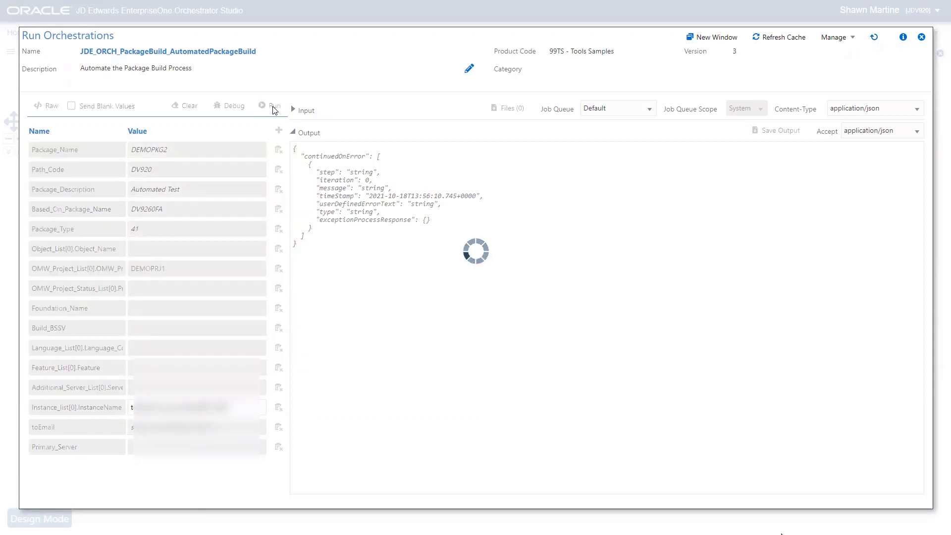
pyautogui.click(273, 105)
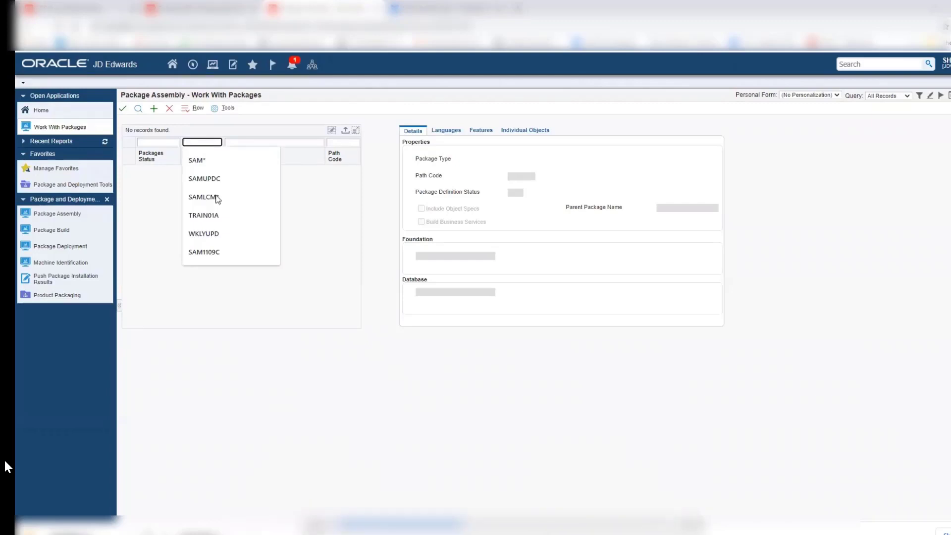
# Find package WKLYUPD in Work With Packages and list its 29 individual objects.
pyautogui.click(203, 234)
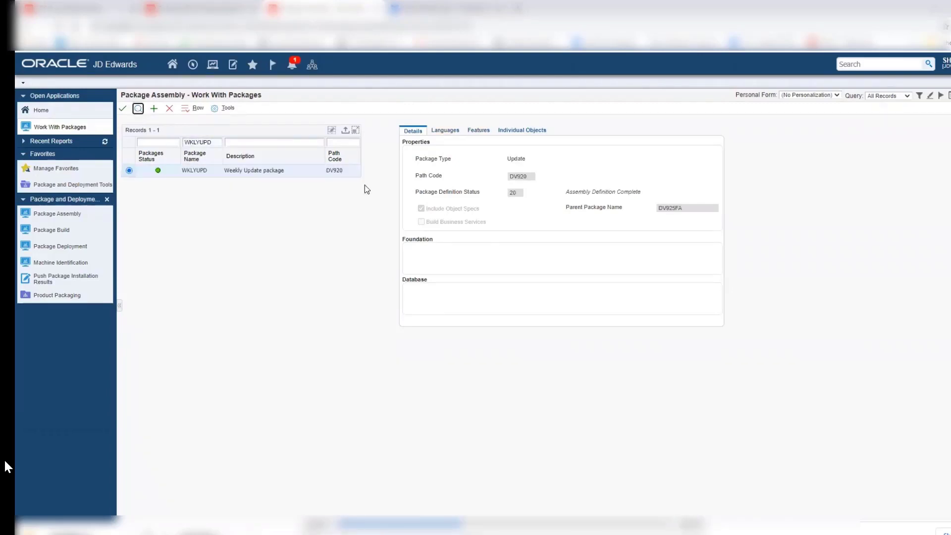
pyautogui.click(521, 130)
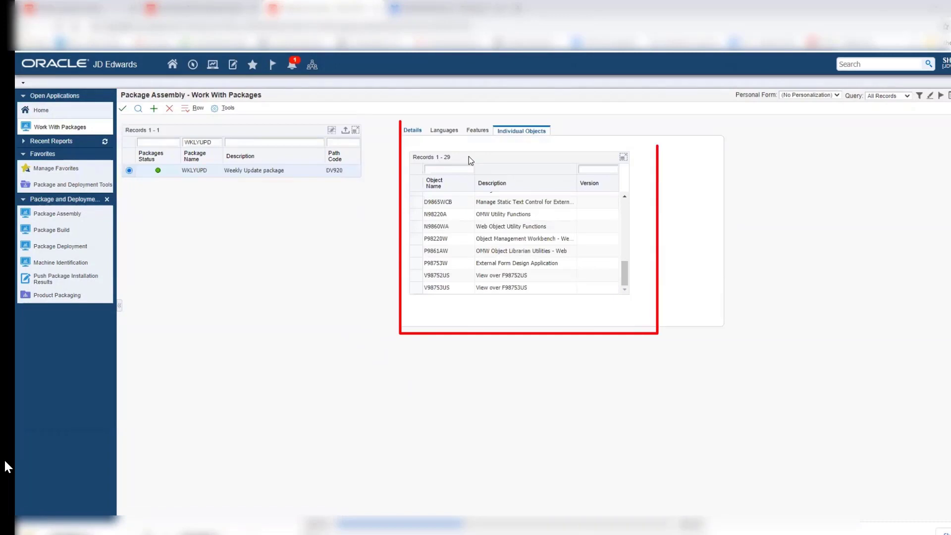
pyautogui.moveTo(190, 262)
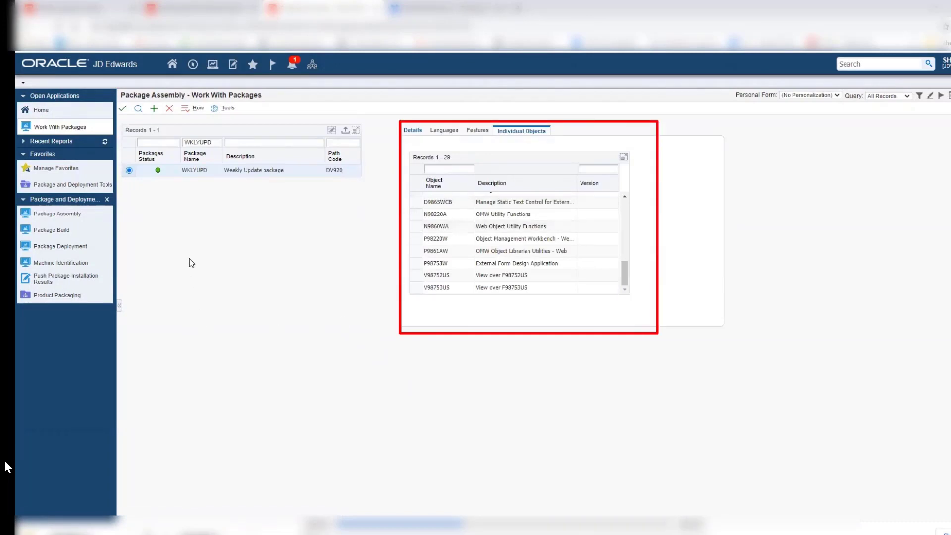
pyautogui.moveTo(50, 229)
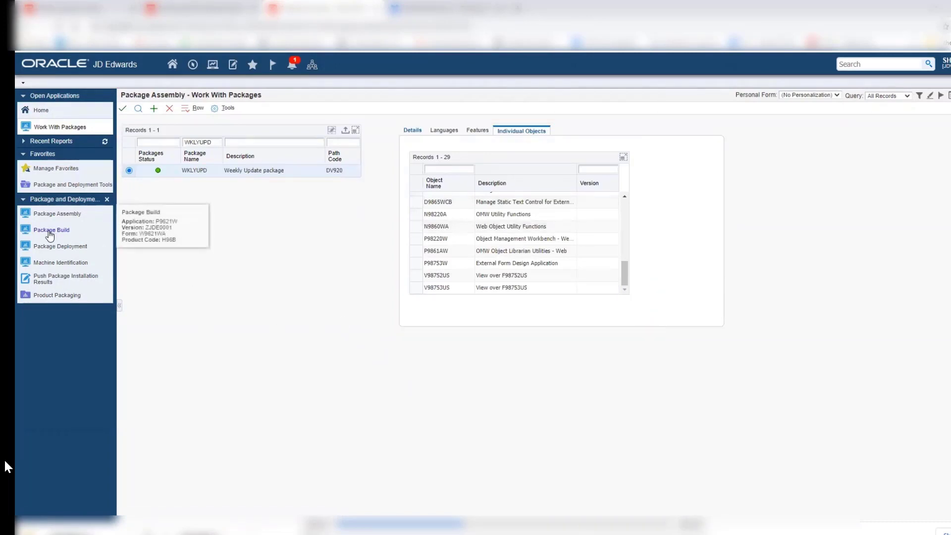
# Show the WKLYUPD package's build detail with Build Submitted and completion records.
pyautogui.click(50, 229)
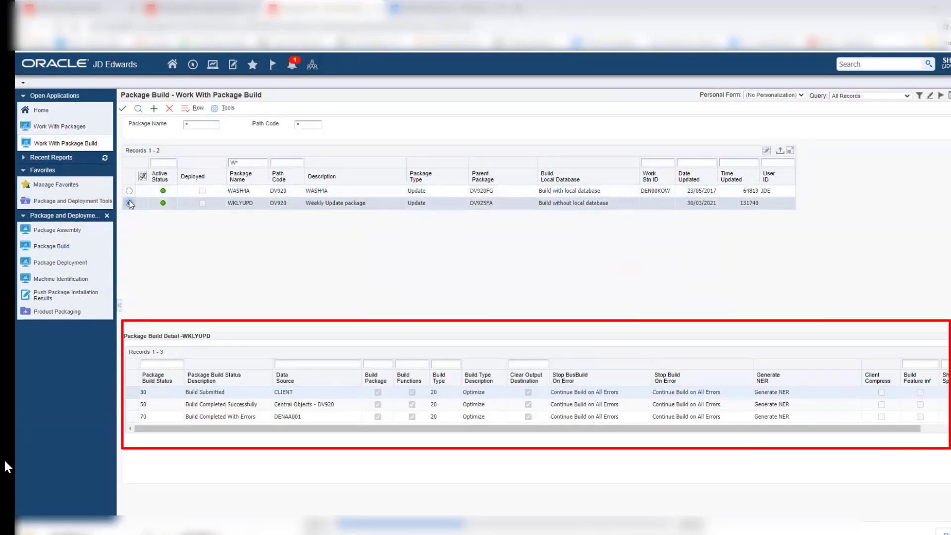
pyautogui.click(128, 202)
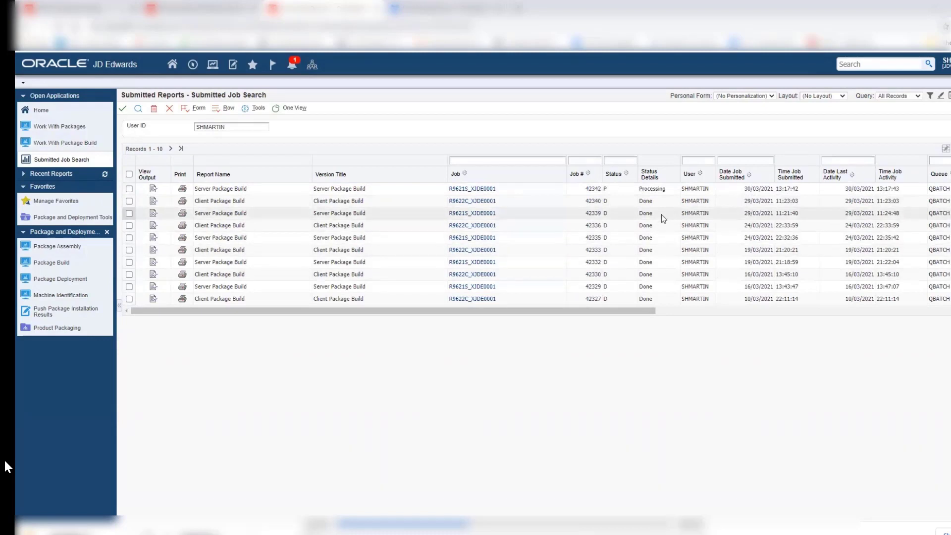
# Show the two notifications reporting packages ready to deploy.
pyautogui.click(291, 65)
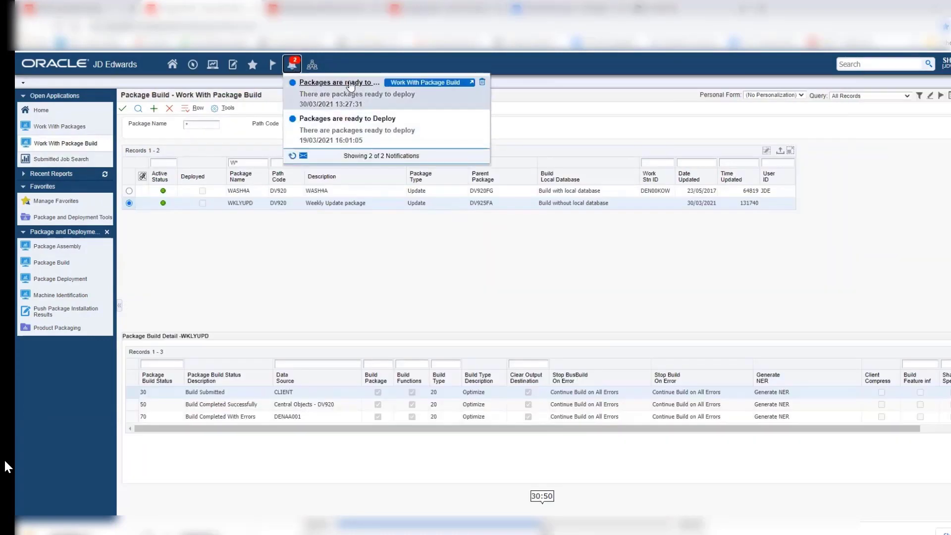